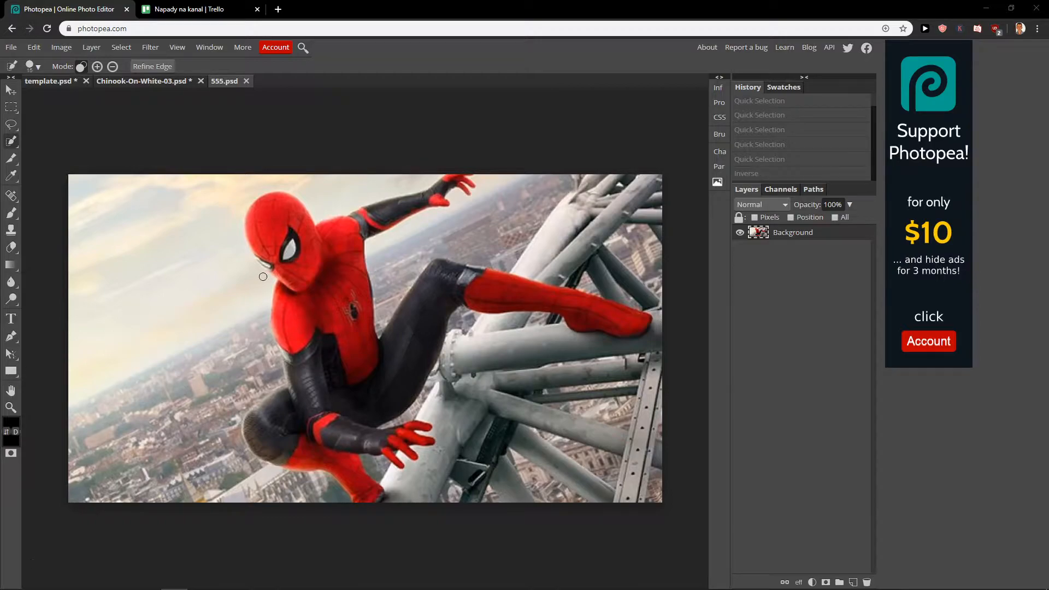
pyautogui.moveTo(277, 282)
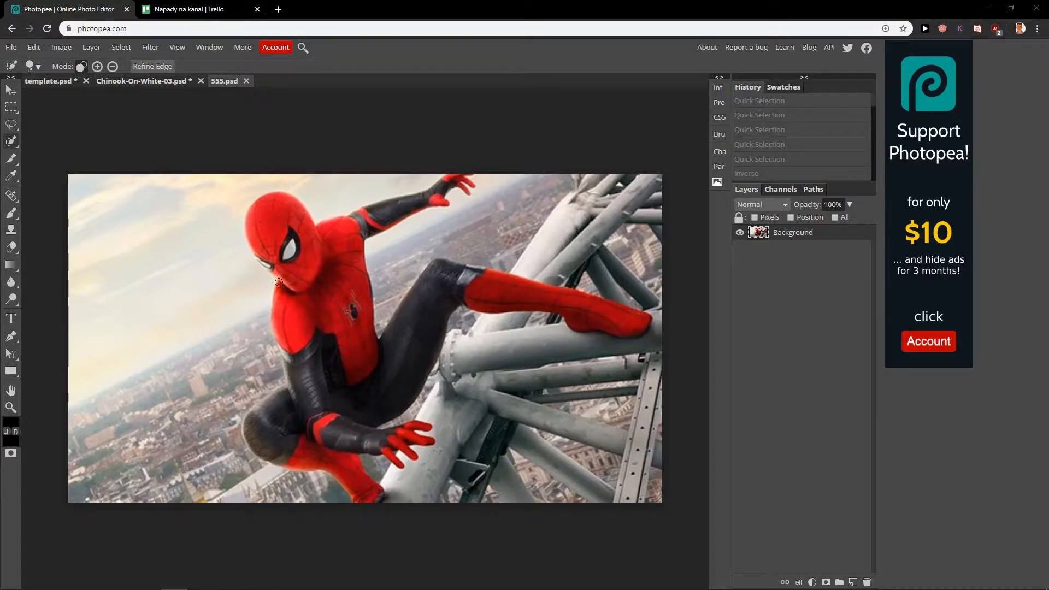
pyautogui.moveTo(246, 313)
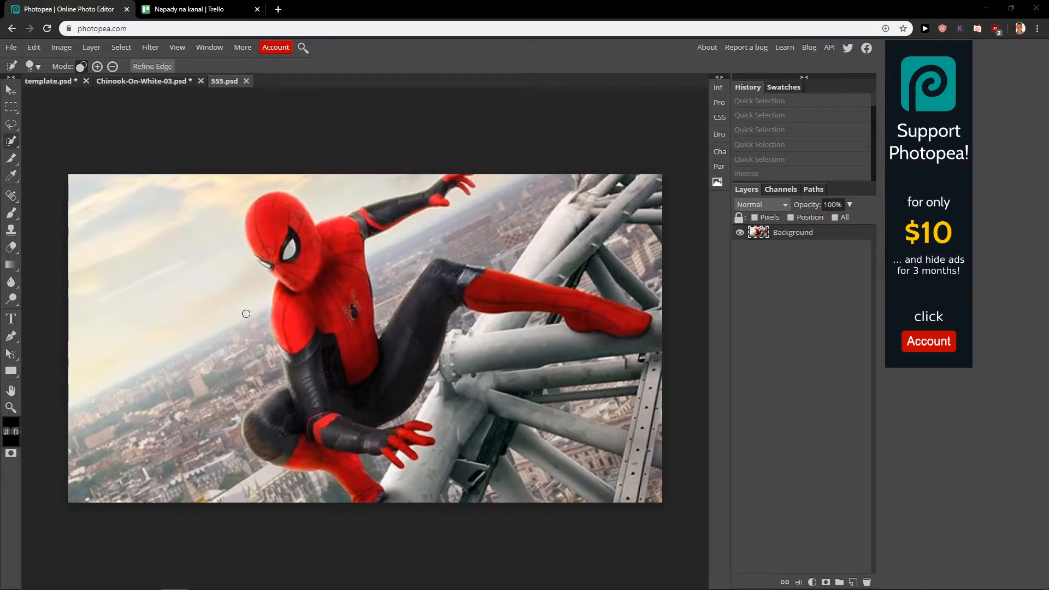
# Step: Quick-select Spider-Man and invert the selection so only the background is selected
pyautogui.click(11, 124)
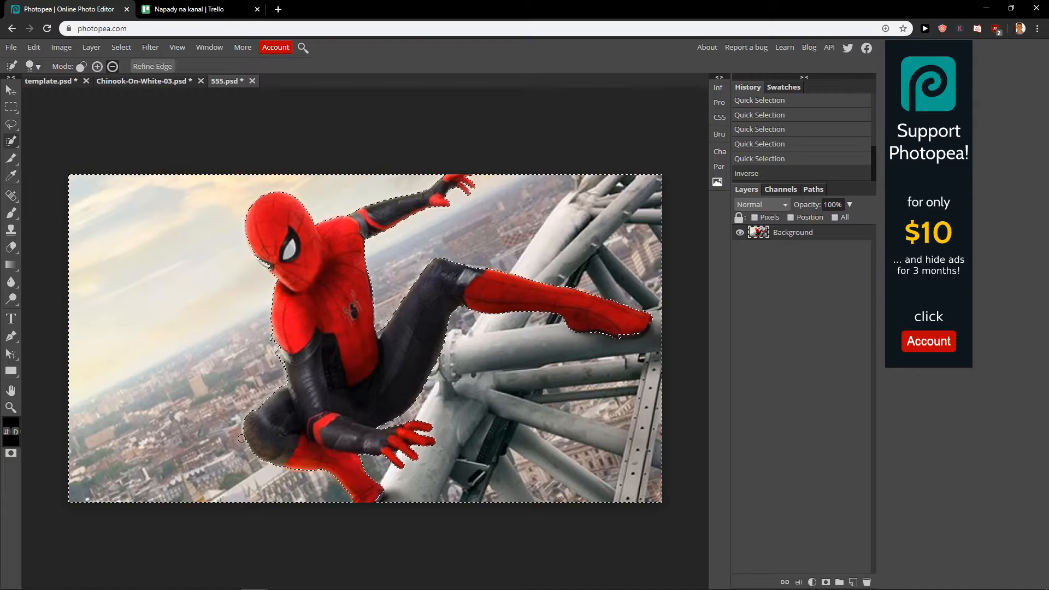
# Step: Choose Box Blur from the Filter > Blur menu for the selected background
pyautogui.click(149, 47)
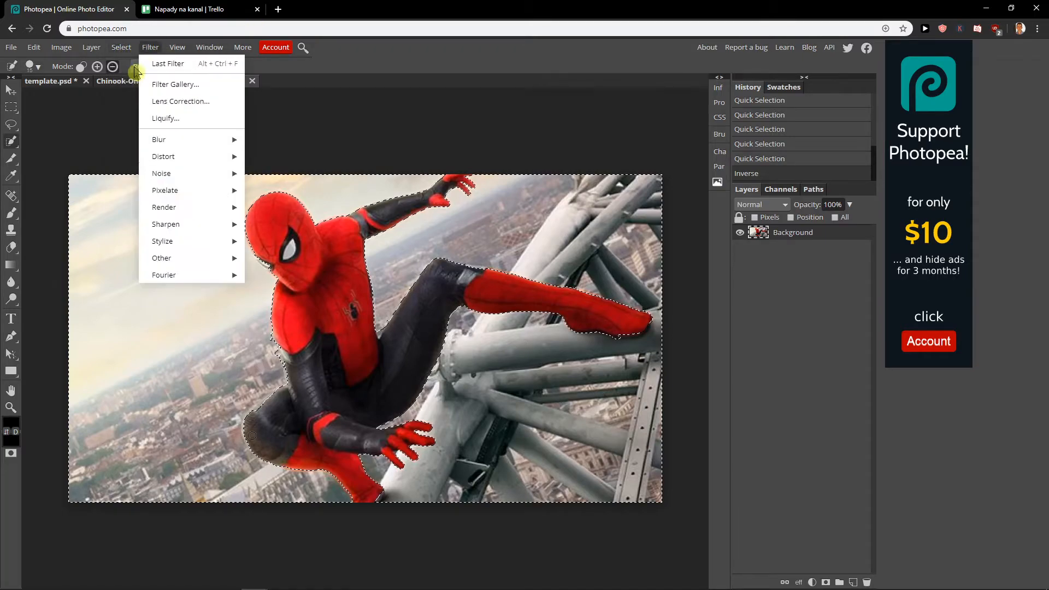
pyautogui.moveTo(153, 57)
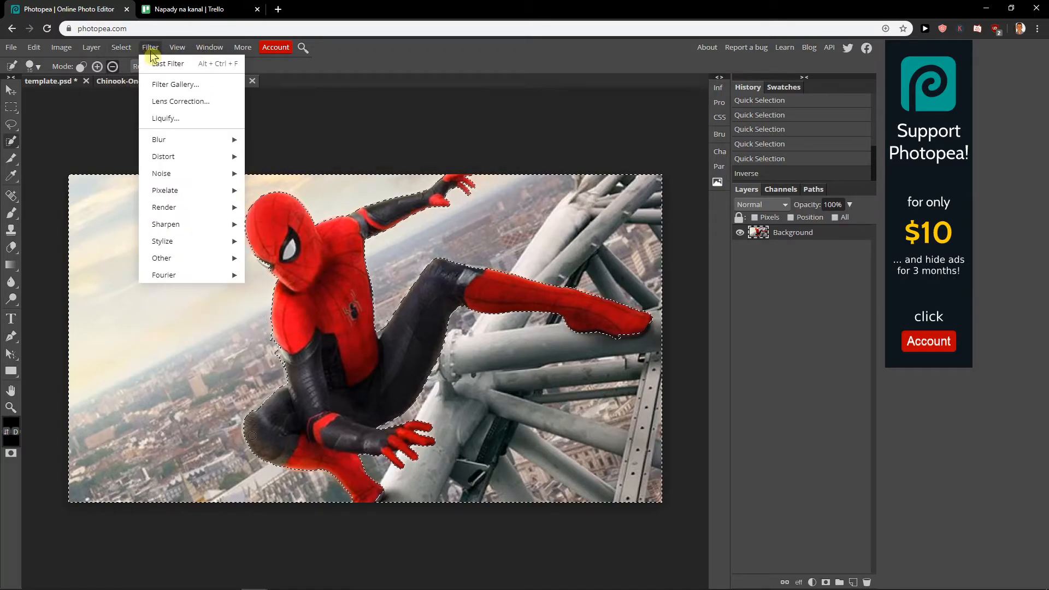
pyautogui.moveTo(165, 224)
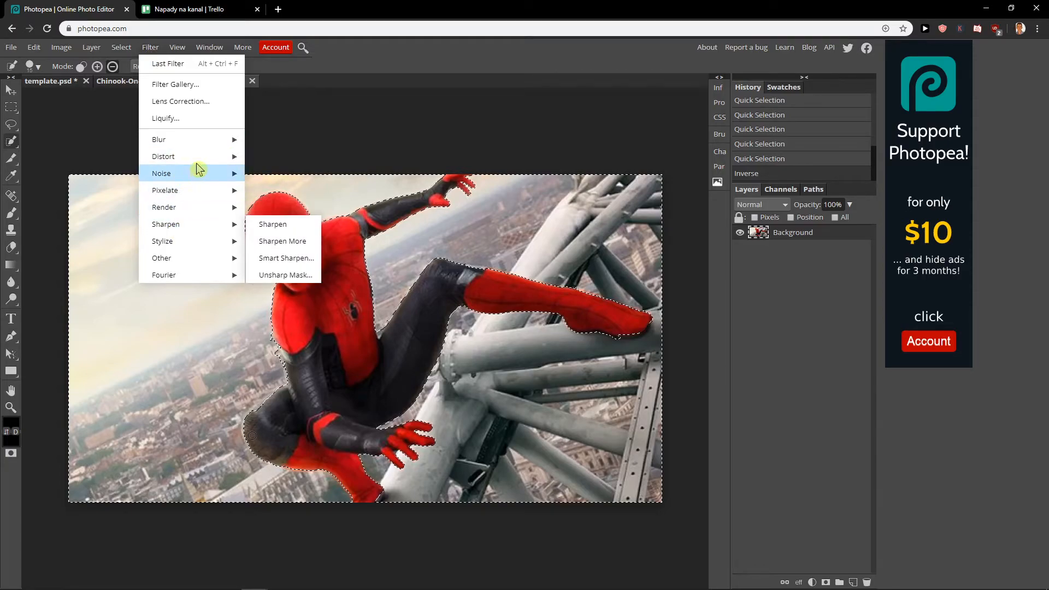
pyautogui.moveTo(159, 138)
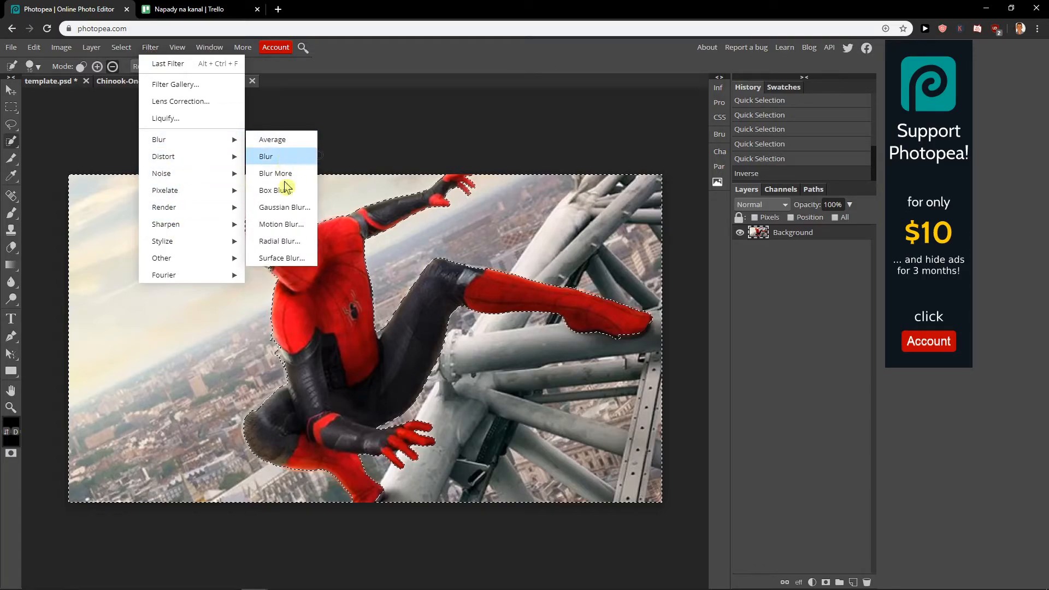
pyautogui.moveTo(280, 240)
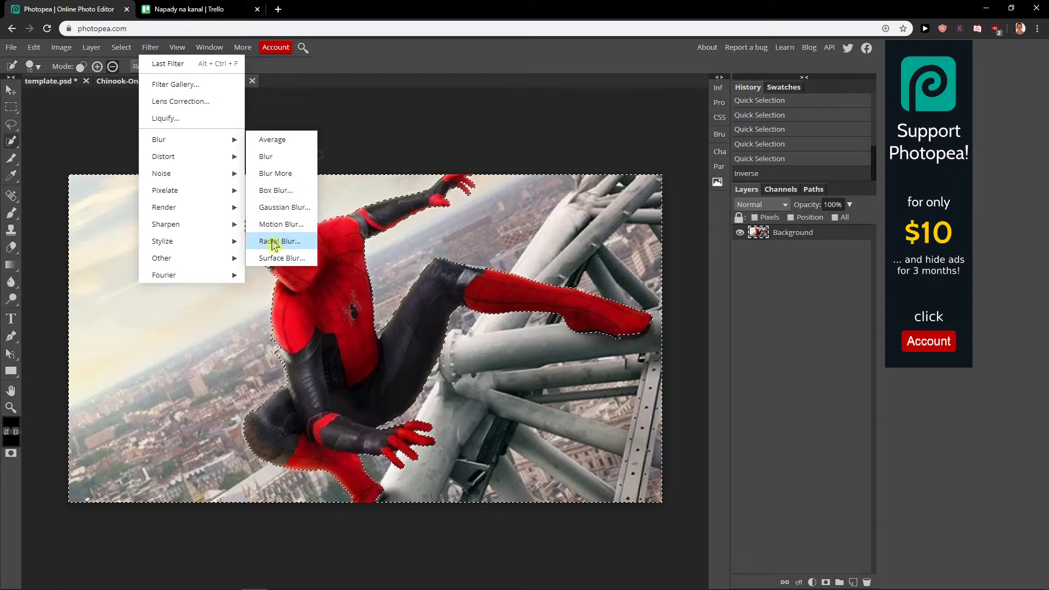
pyautogui.click(276, 190)
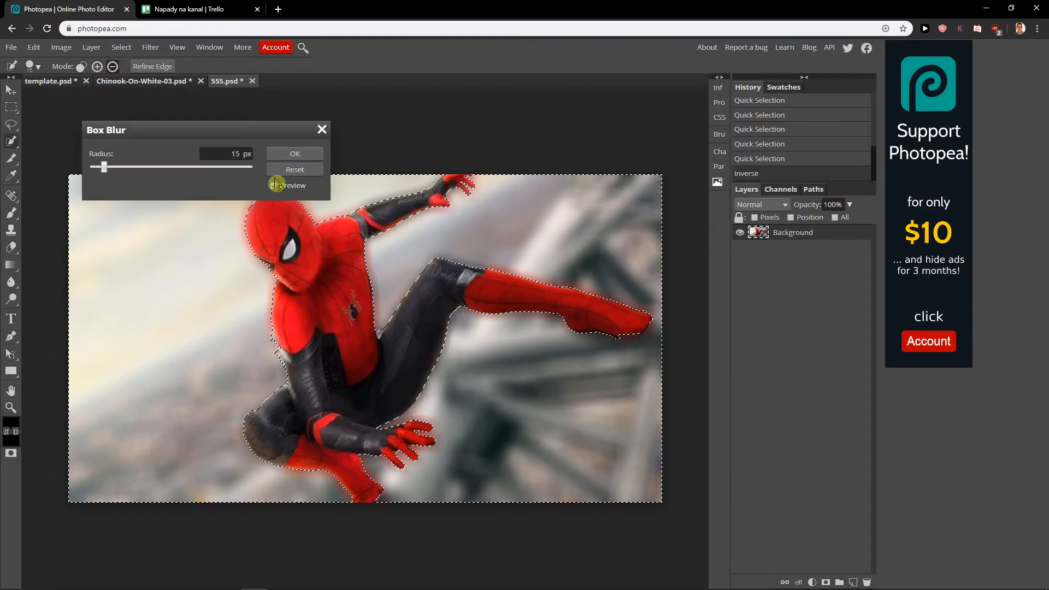
# Step: Try Box Blur radii of 22, 47 and 200 px, then settle on 33 px
pyautogui.moveTo(103, 166); pyautogui.dragTo(109, 166)
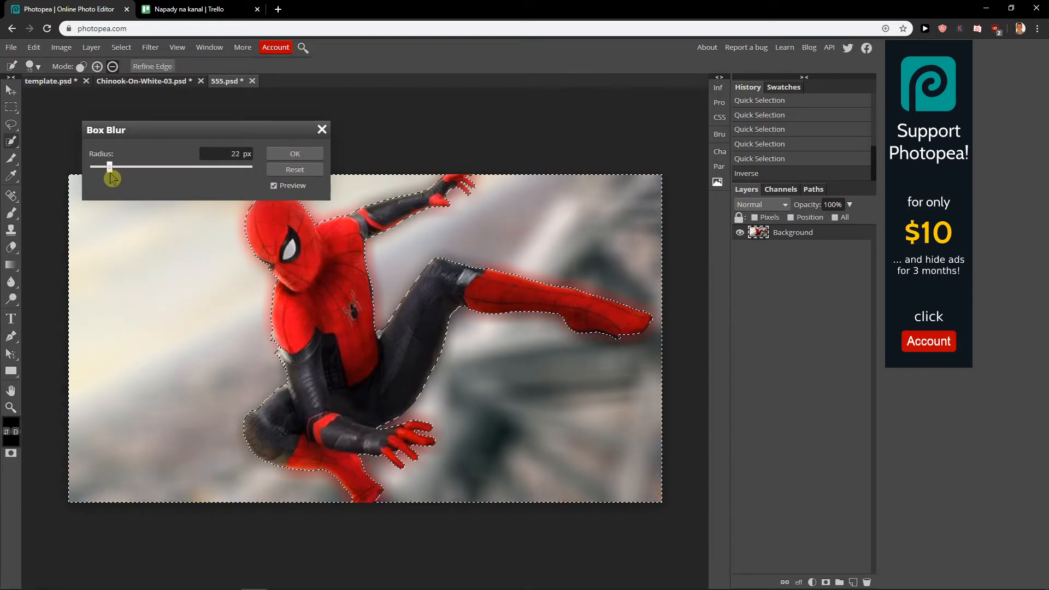
pyautogui.moveTo(109, 166); pyautogui.dragTo(128, 166)
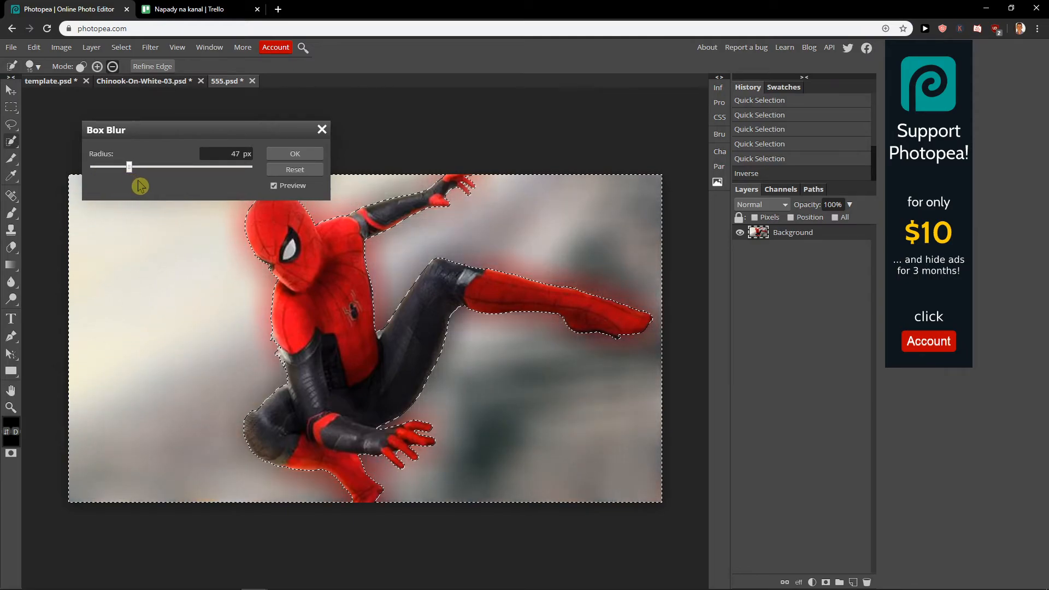
pyautogui.moveTo(129, 166); pyautogui.dragTo(249, 166)
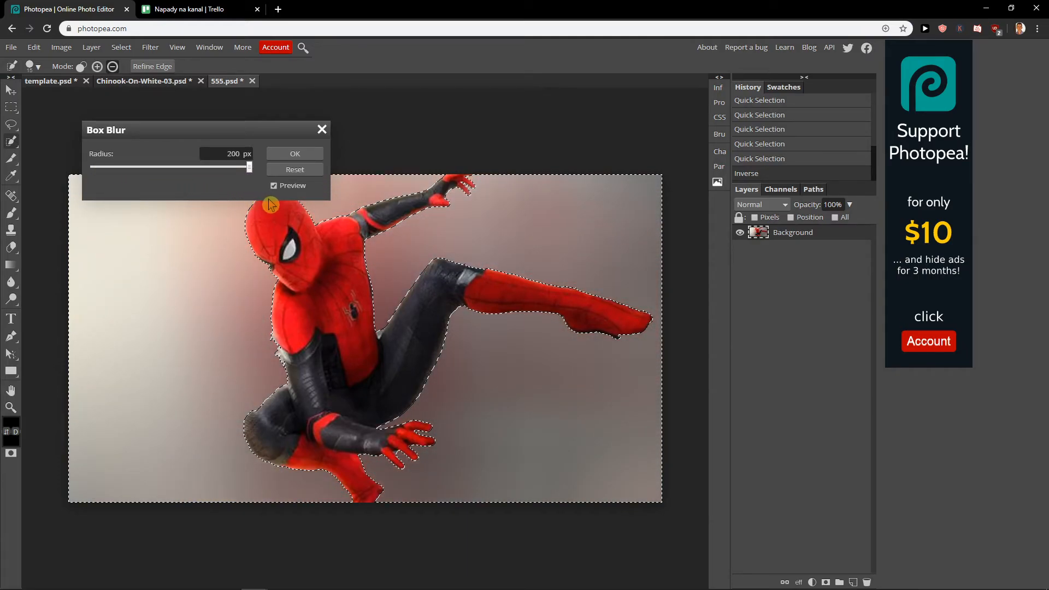
pyautogui.moveTo(248, 167); pyautogui.dragTo(118, 168)
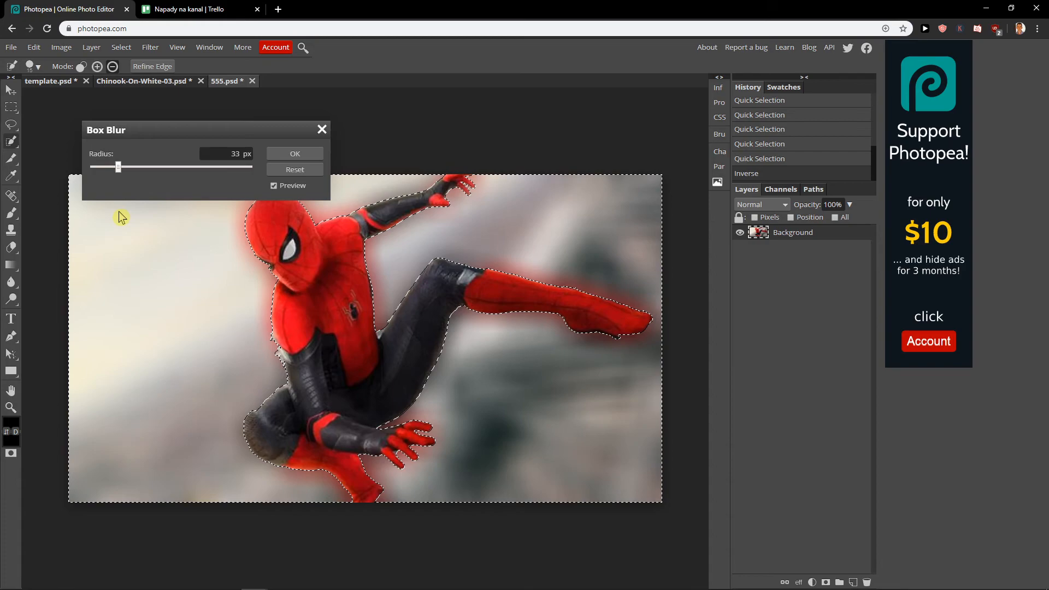
pyautogui.moveTo(242, 206)
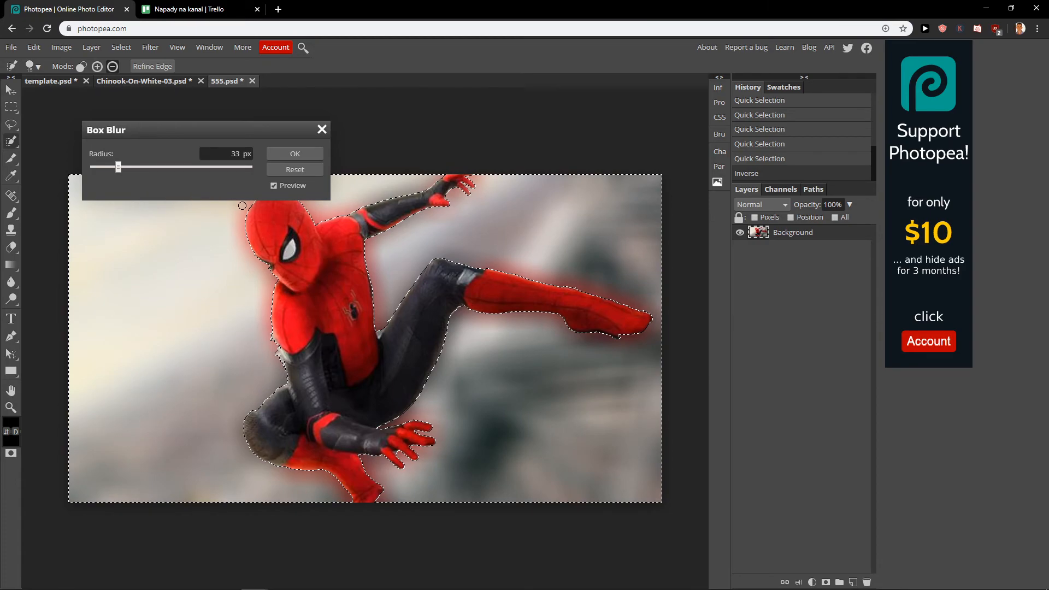
pyautogui.moveTo(116, 190)
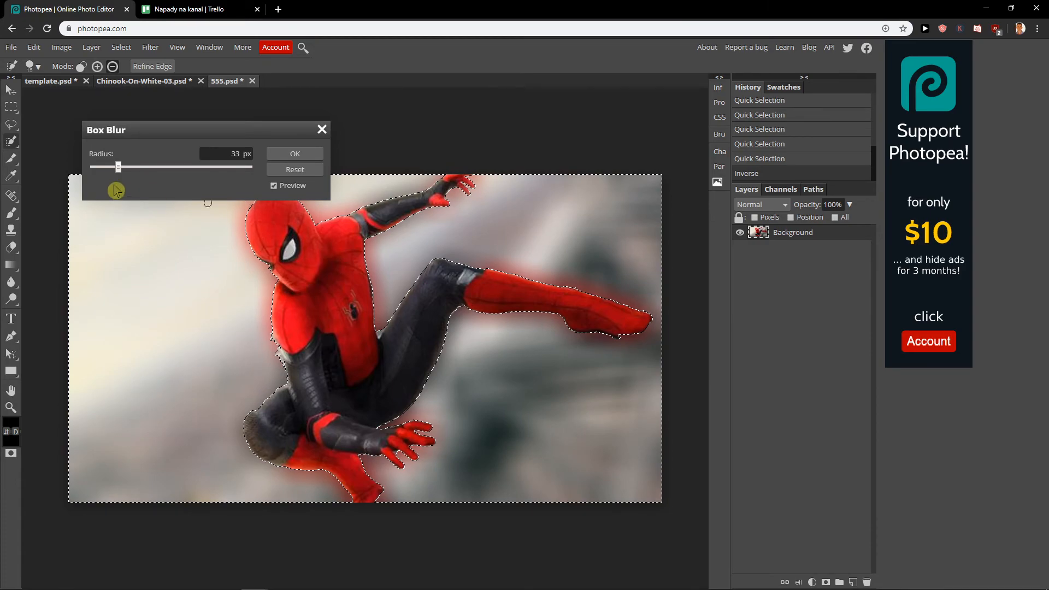